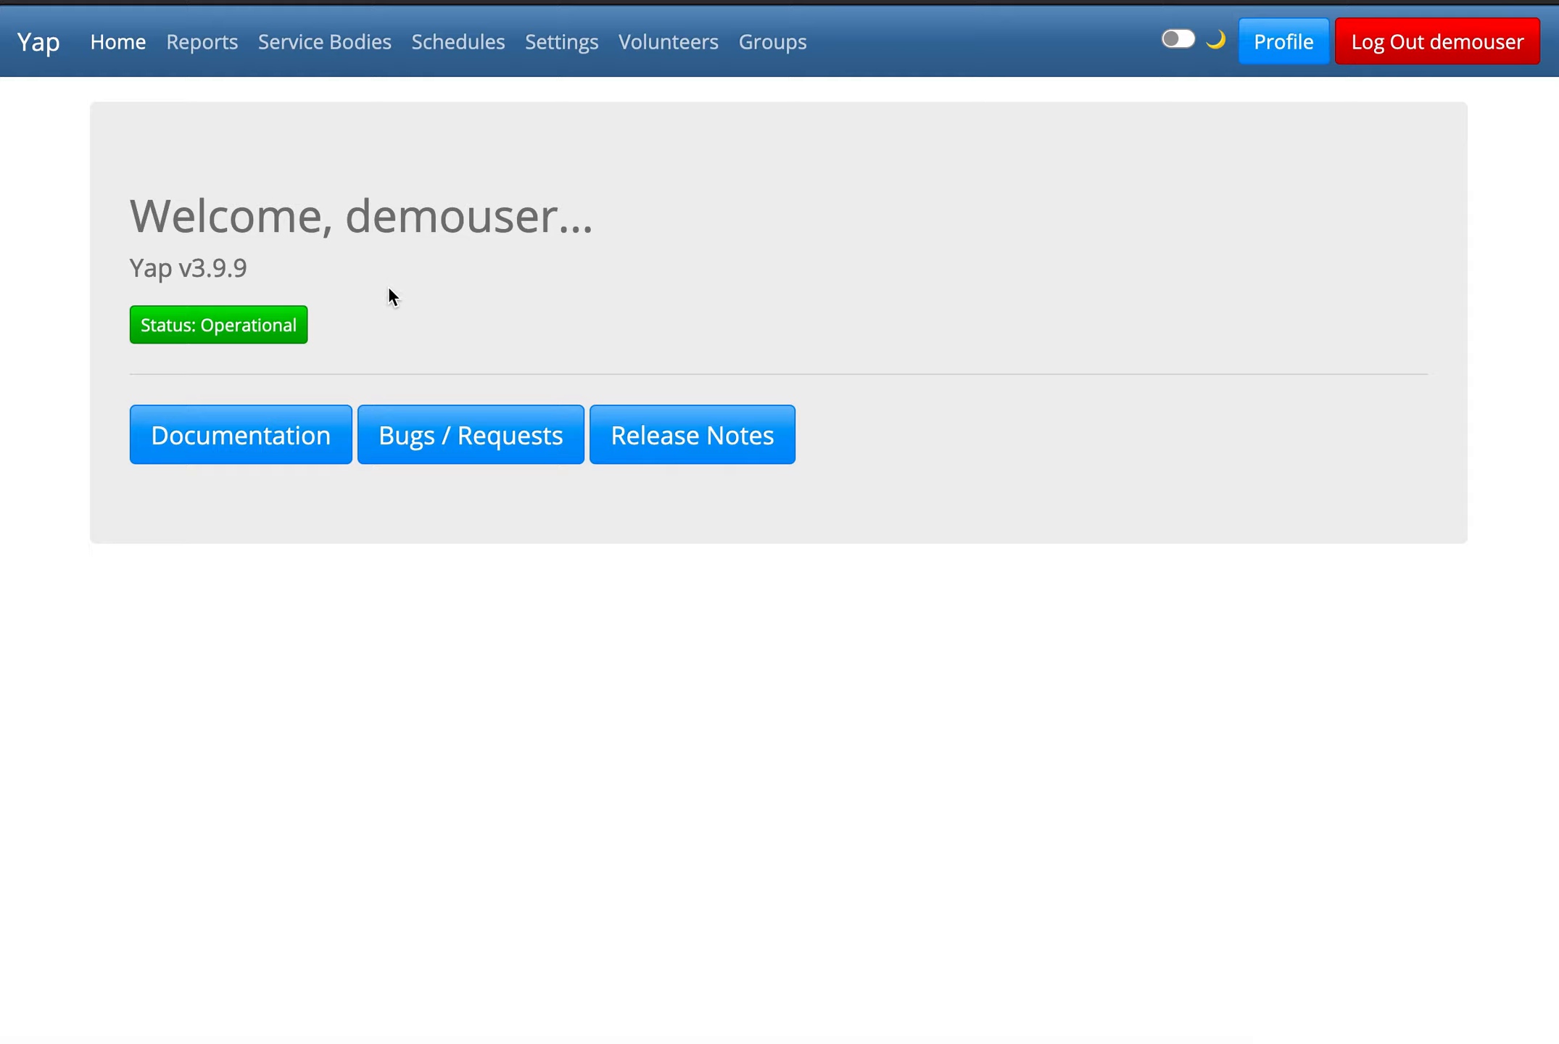
pyautogui.moveTo(325, 42)
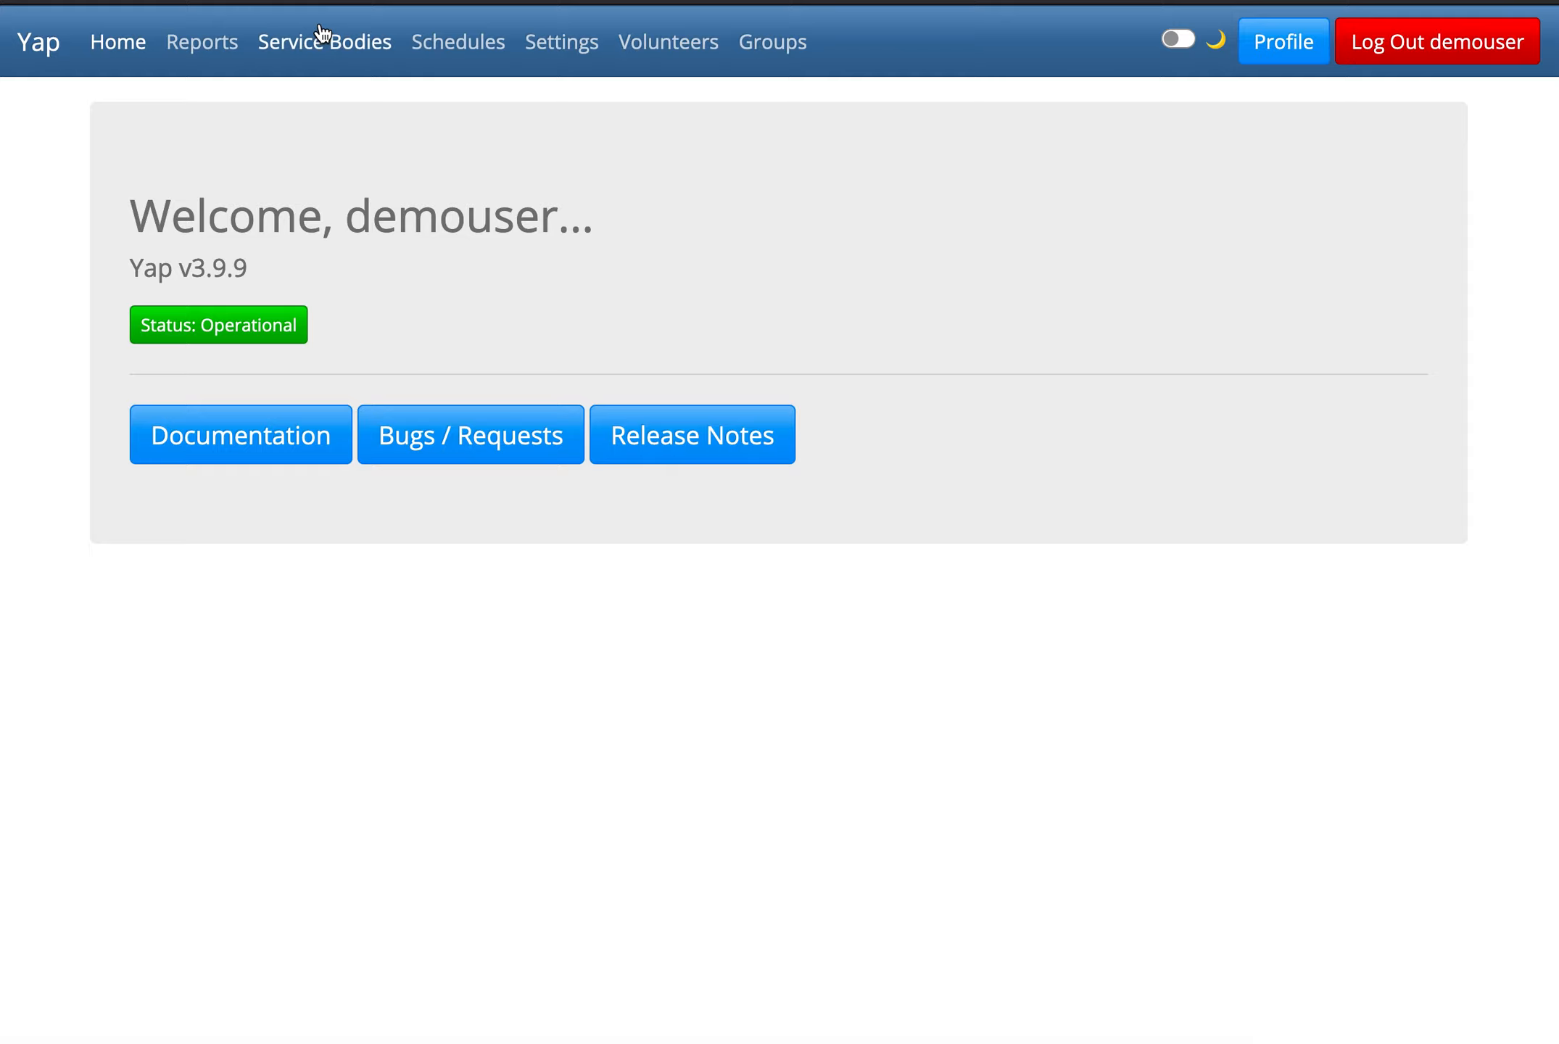
# Go to Service Bodies and bring up Call Handling for the Southern Piedmont Area row.
pyautogui.click(325, 42)
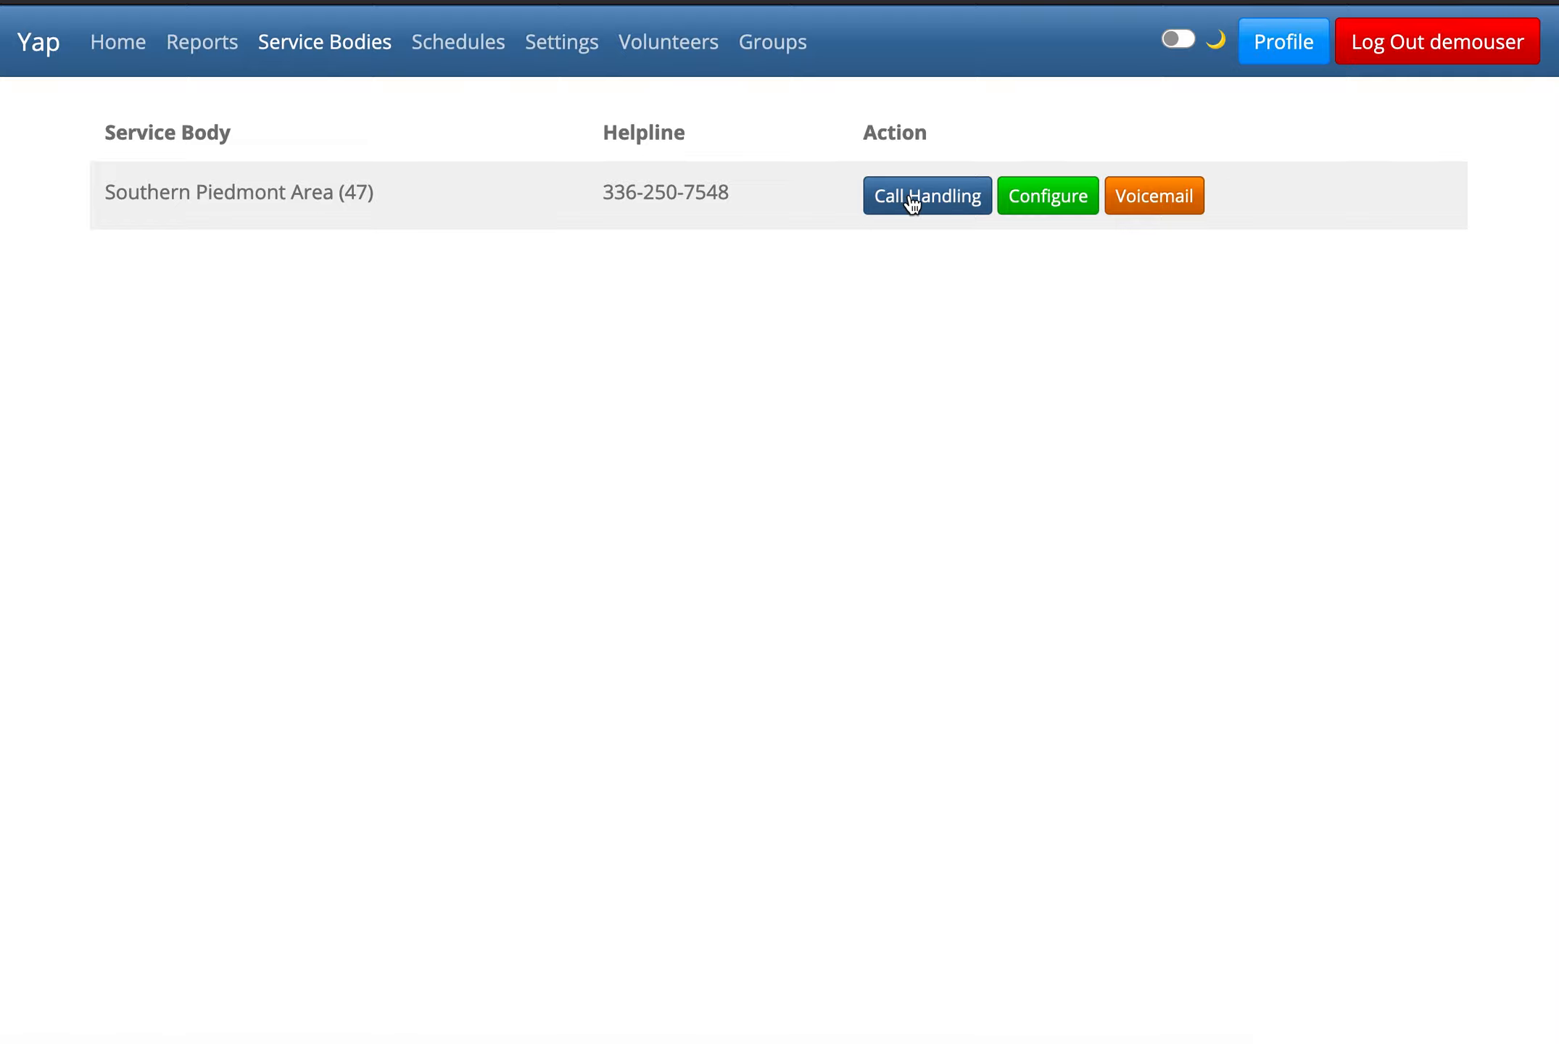
pyautogui.click(925, 196)
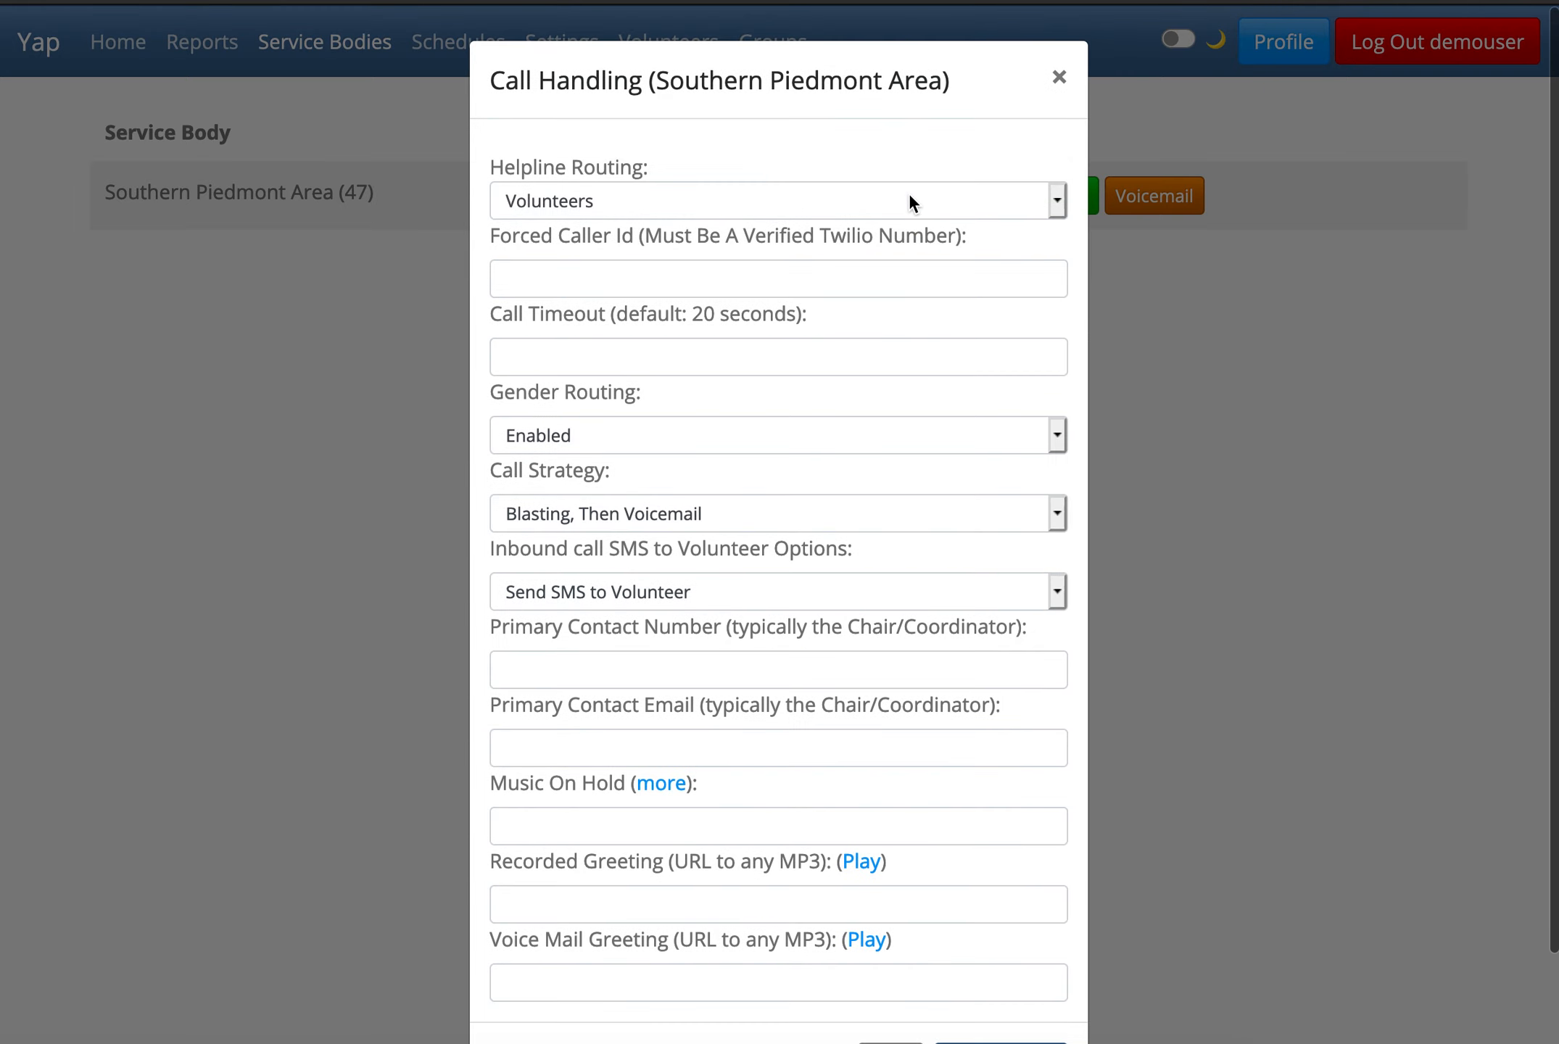
pyautogui.moveTo(843, 513)
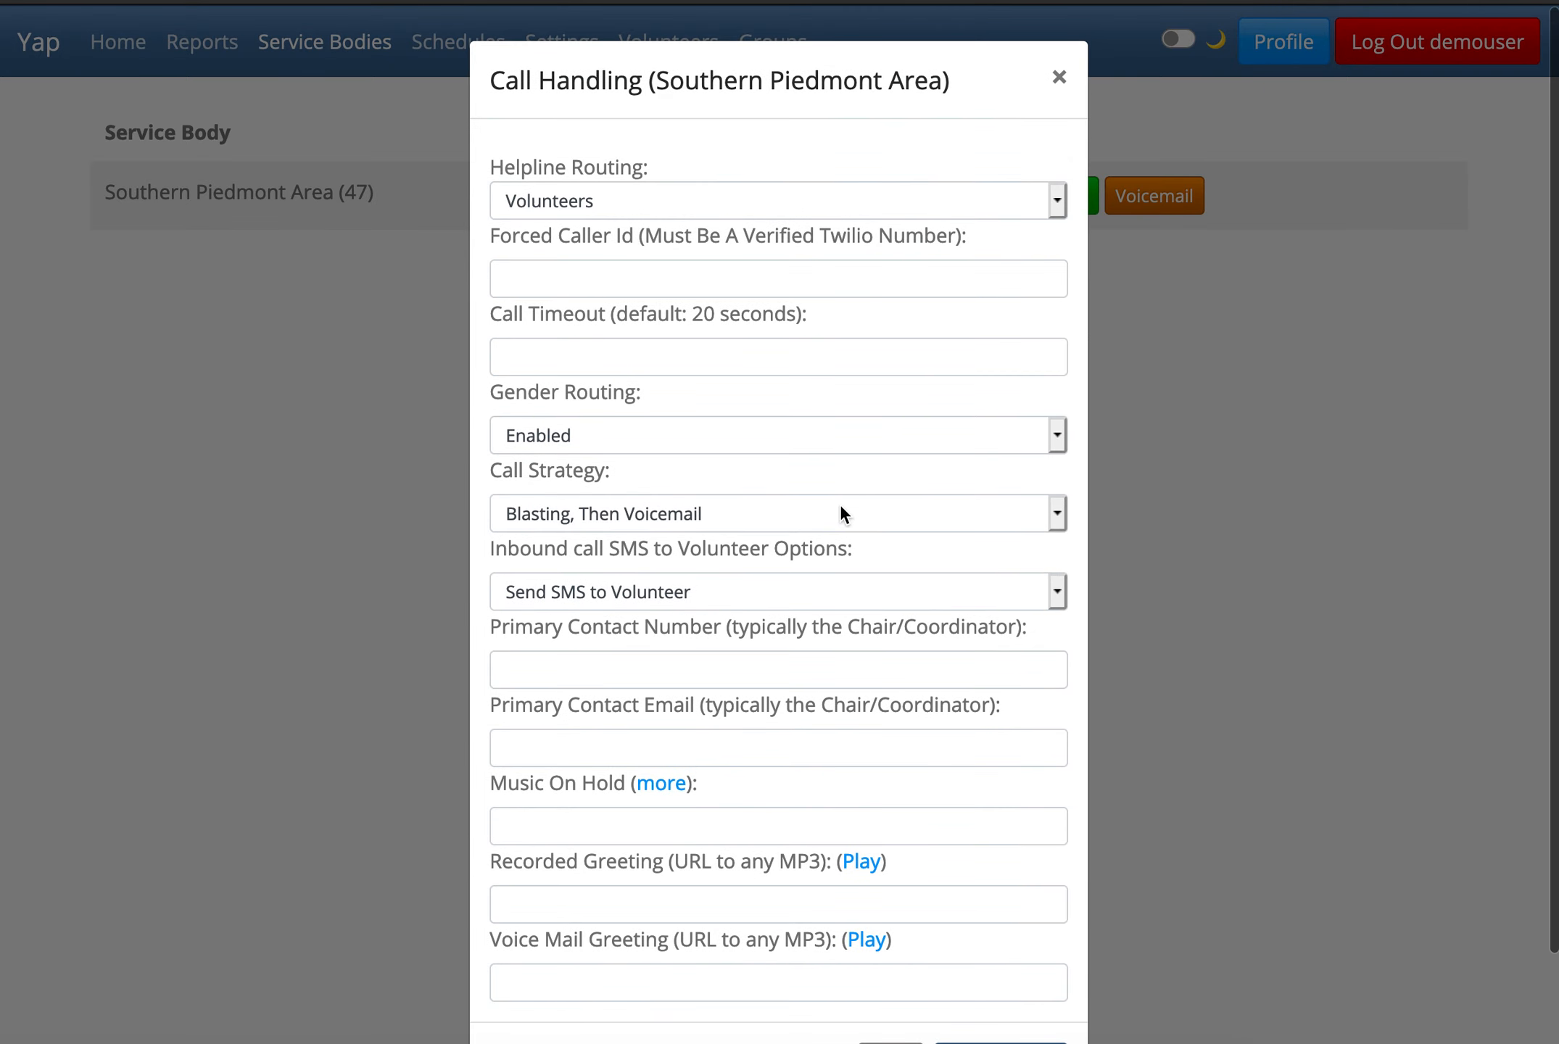
# Expand the Call Strategy list showing its five options, with 'Blasting, Then Voicemail' selected.
pyautogui.click(778, 514)
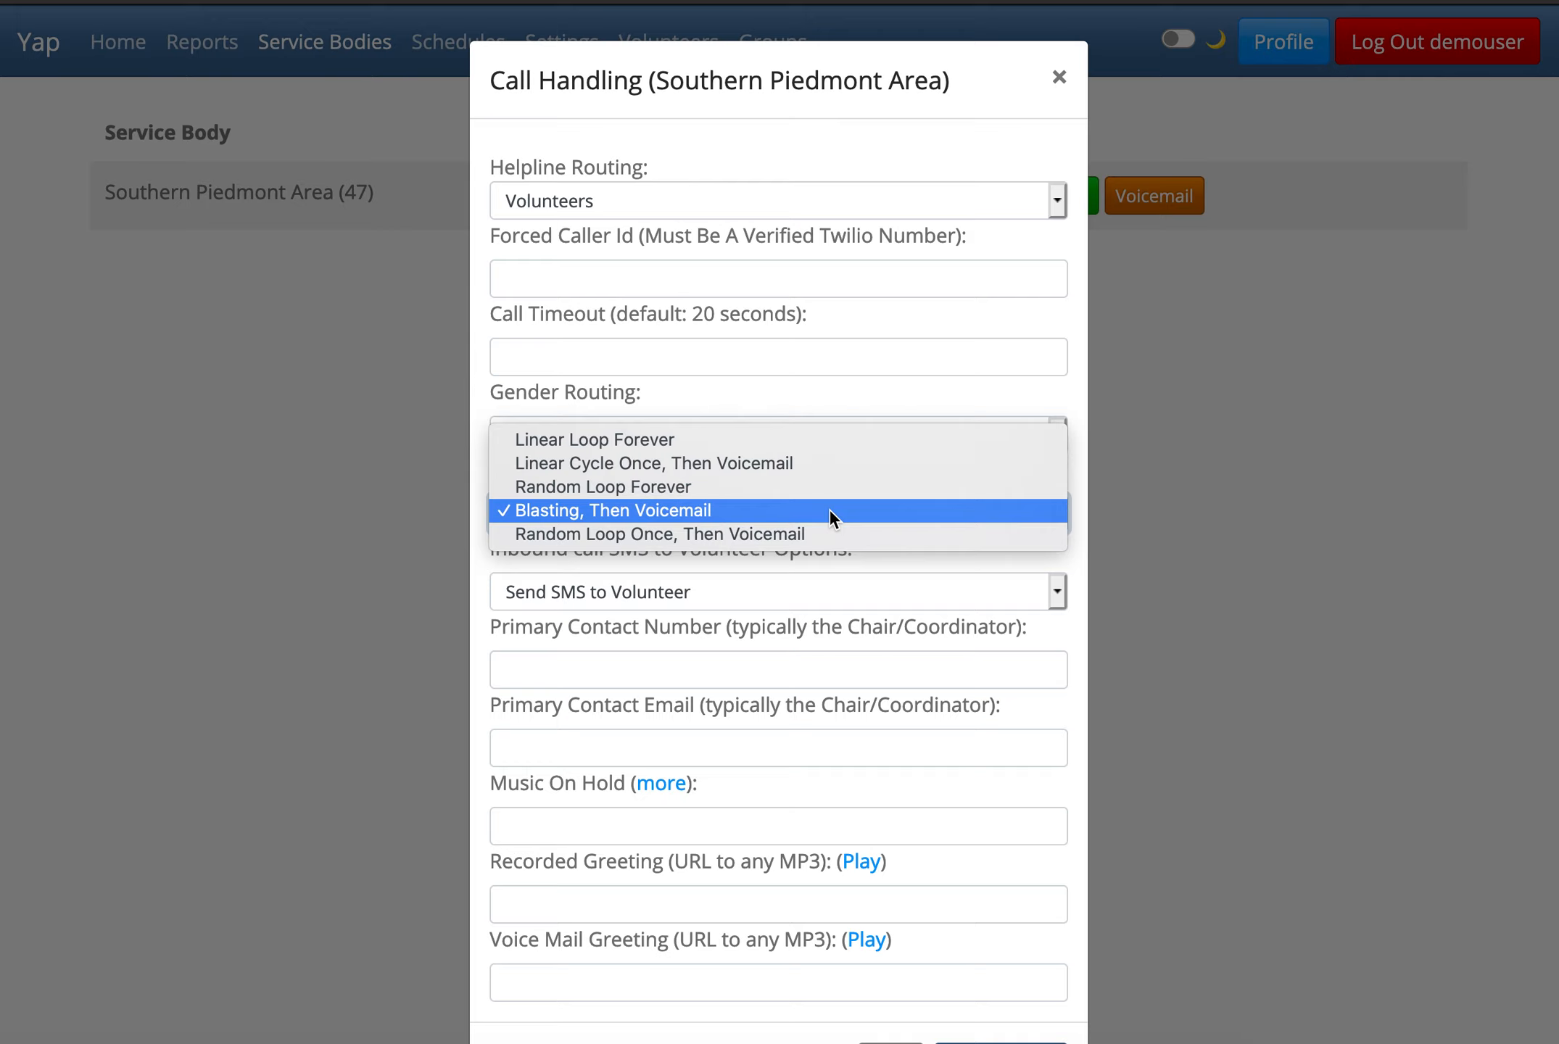
pyautogui.moveTo(826, 462)
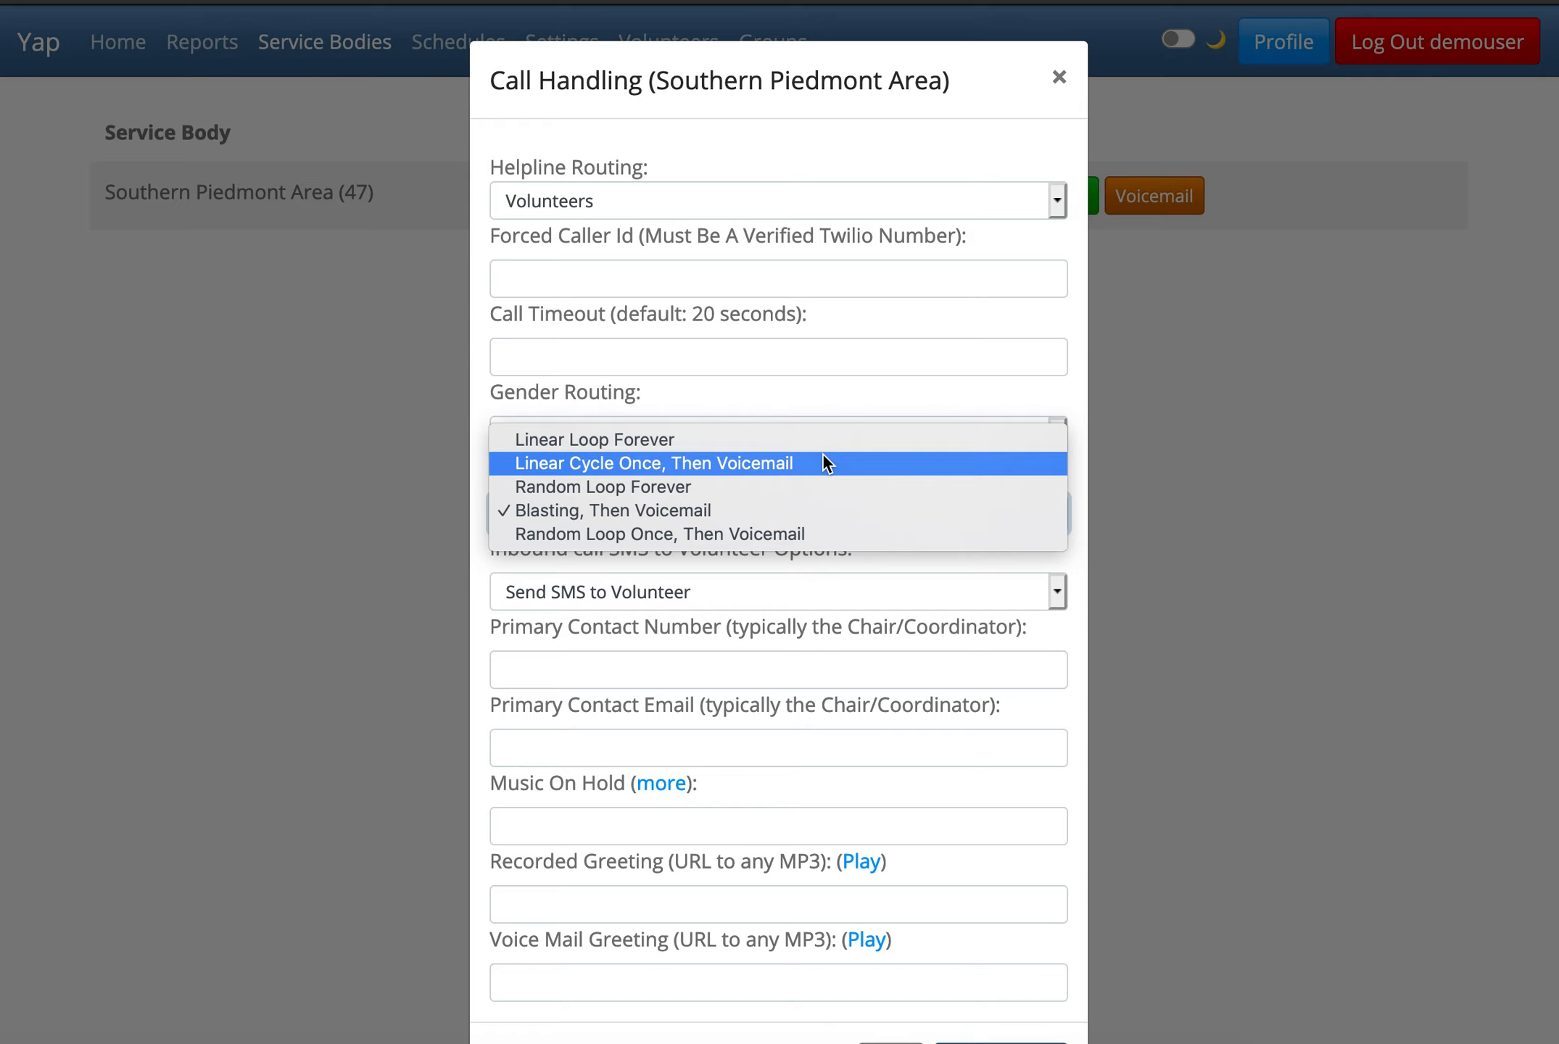
pyautogui.moveTo(823, 472)
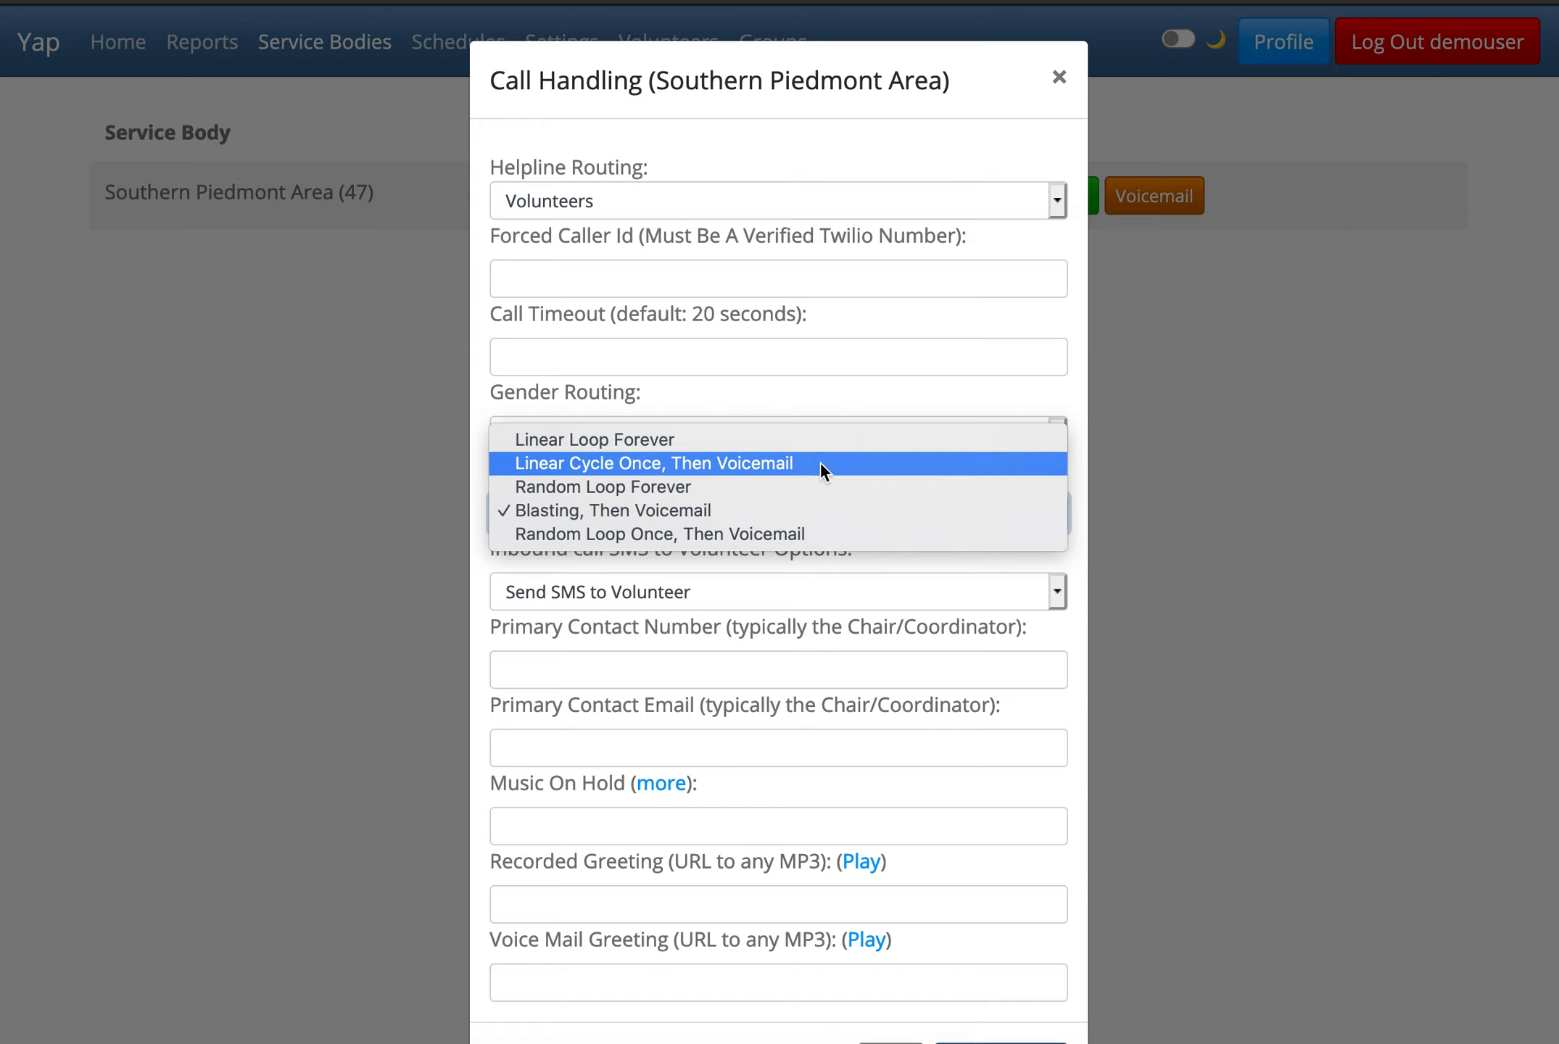
pyautogui.moveTo(815, 486)
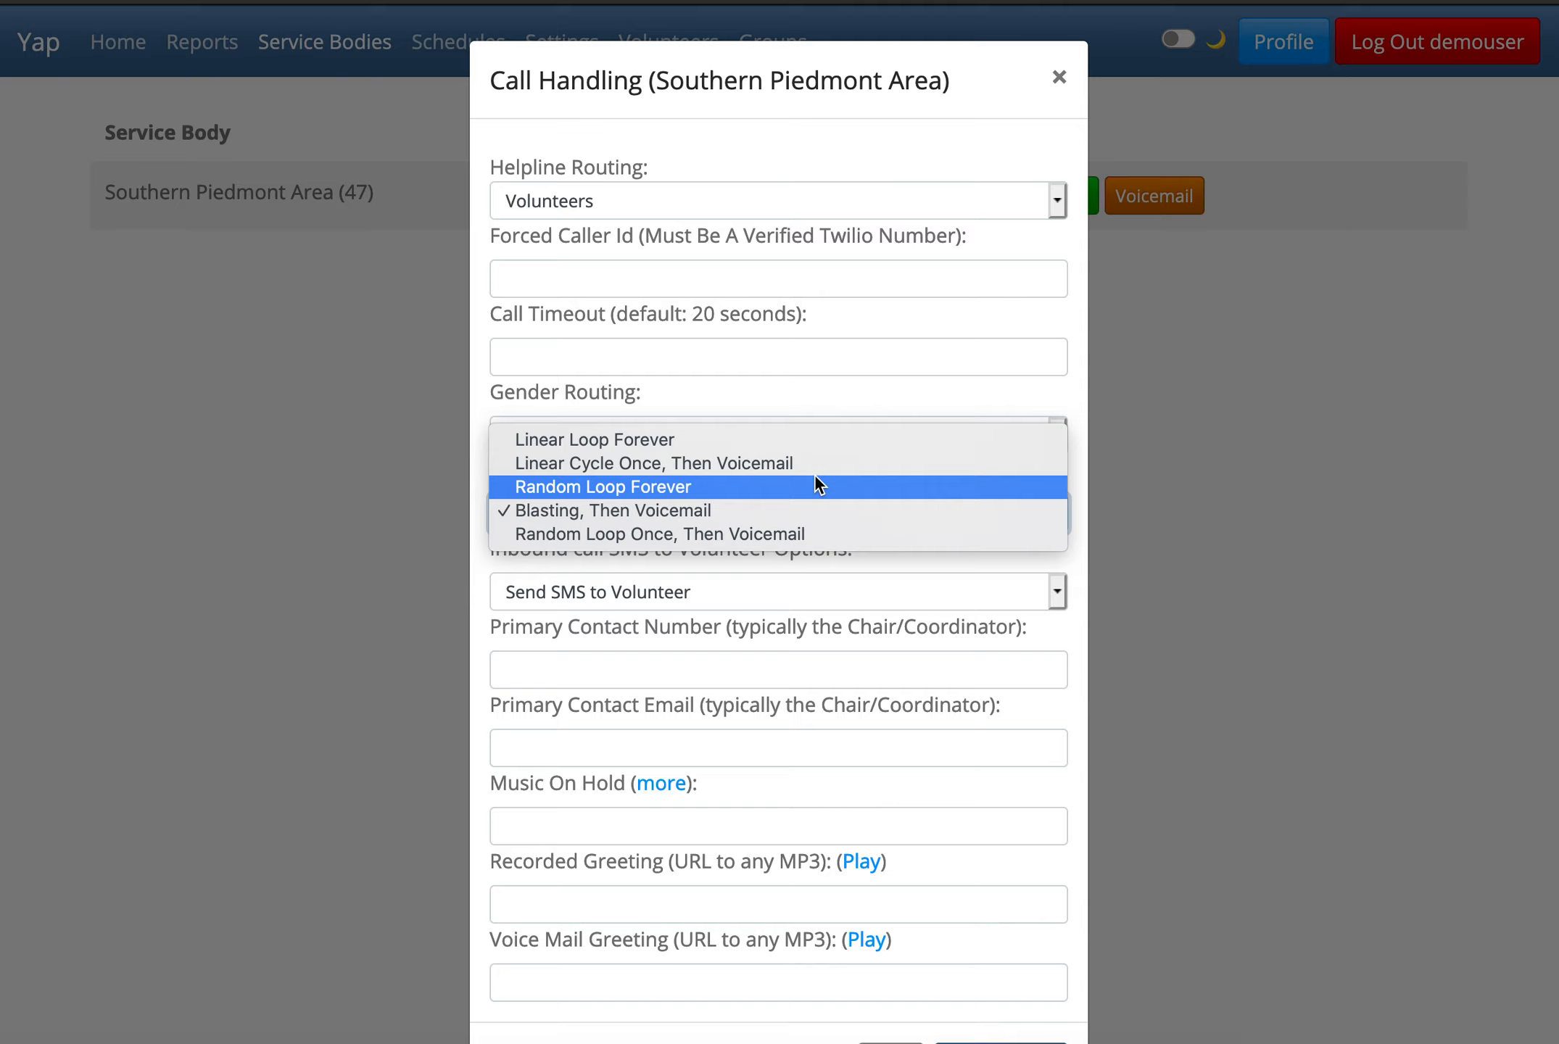
pyautogui.moveTo(804, 511)
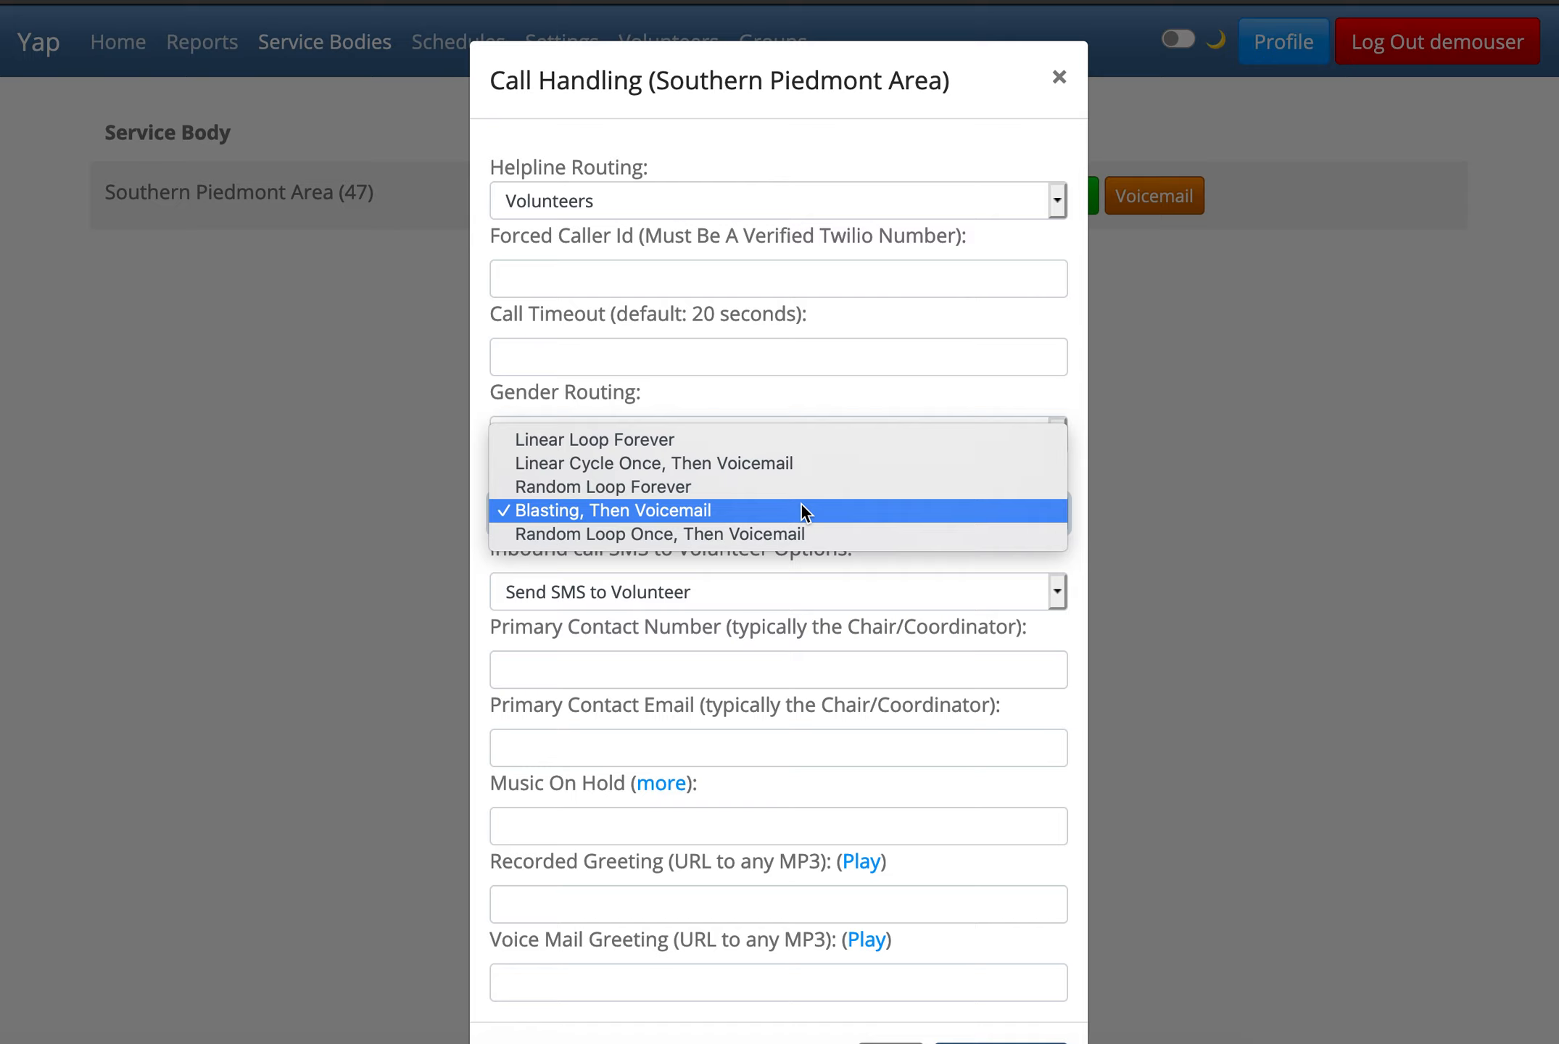
pyautogui.moveTo(794, 533)
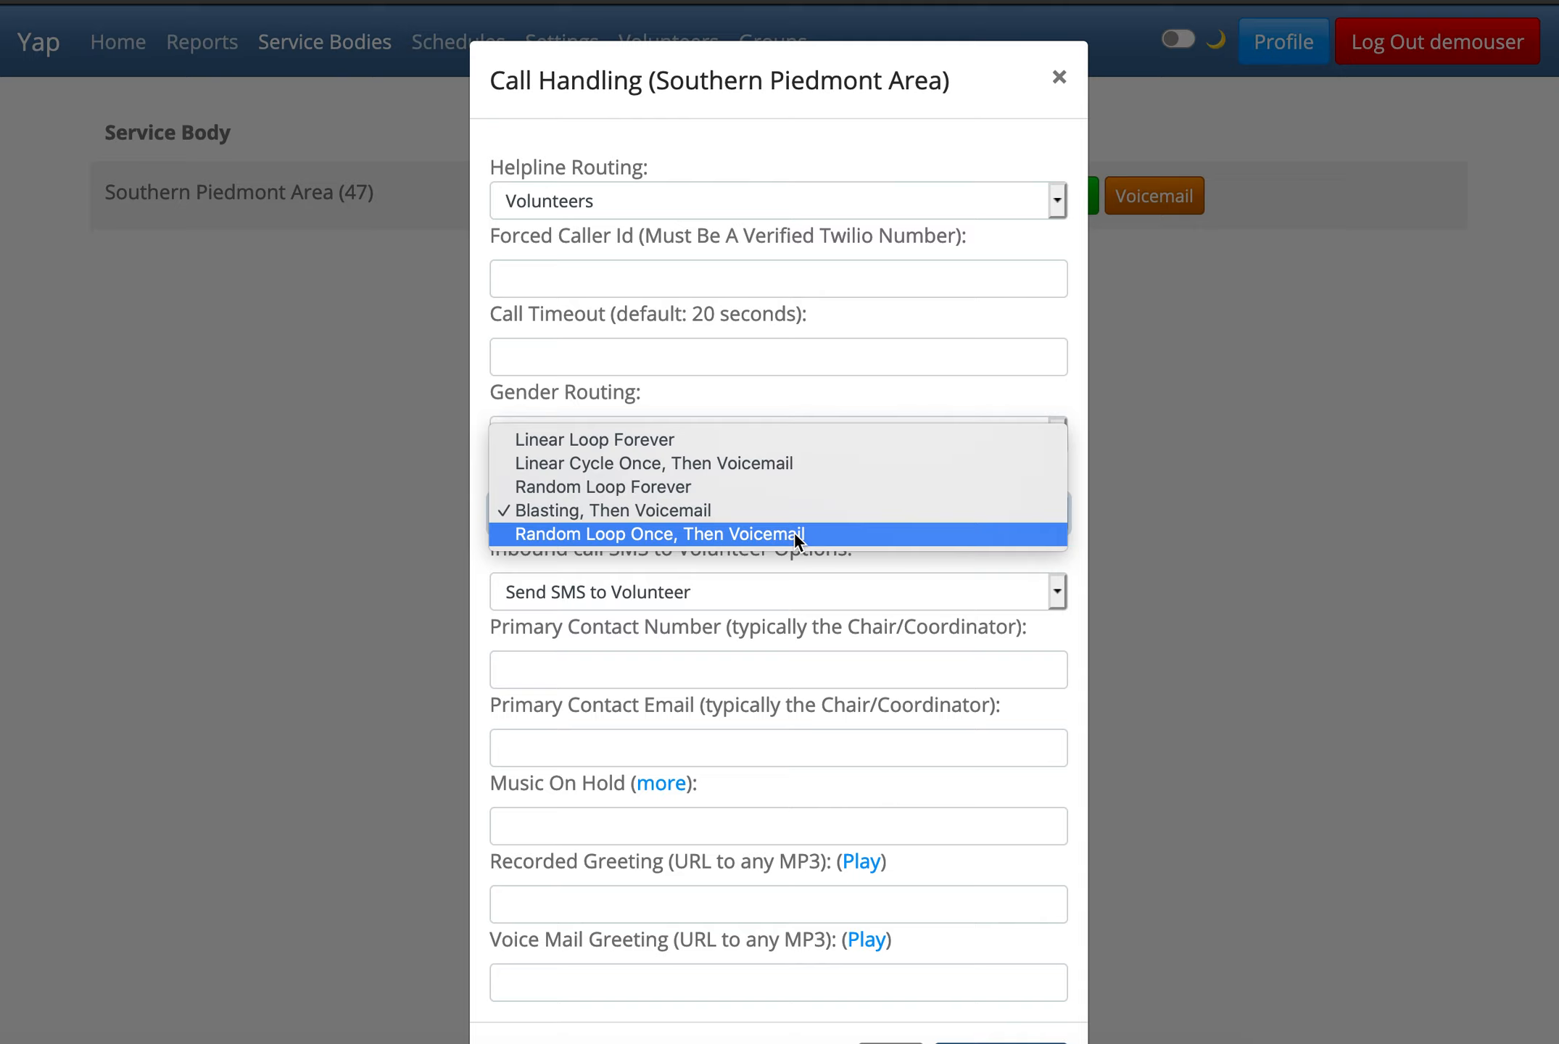
pyautogui.moveTo(483, 546)
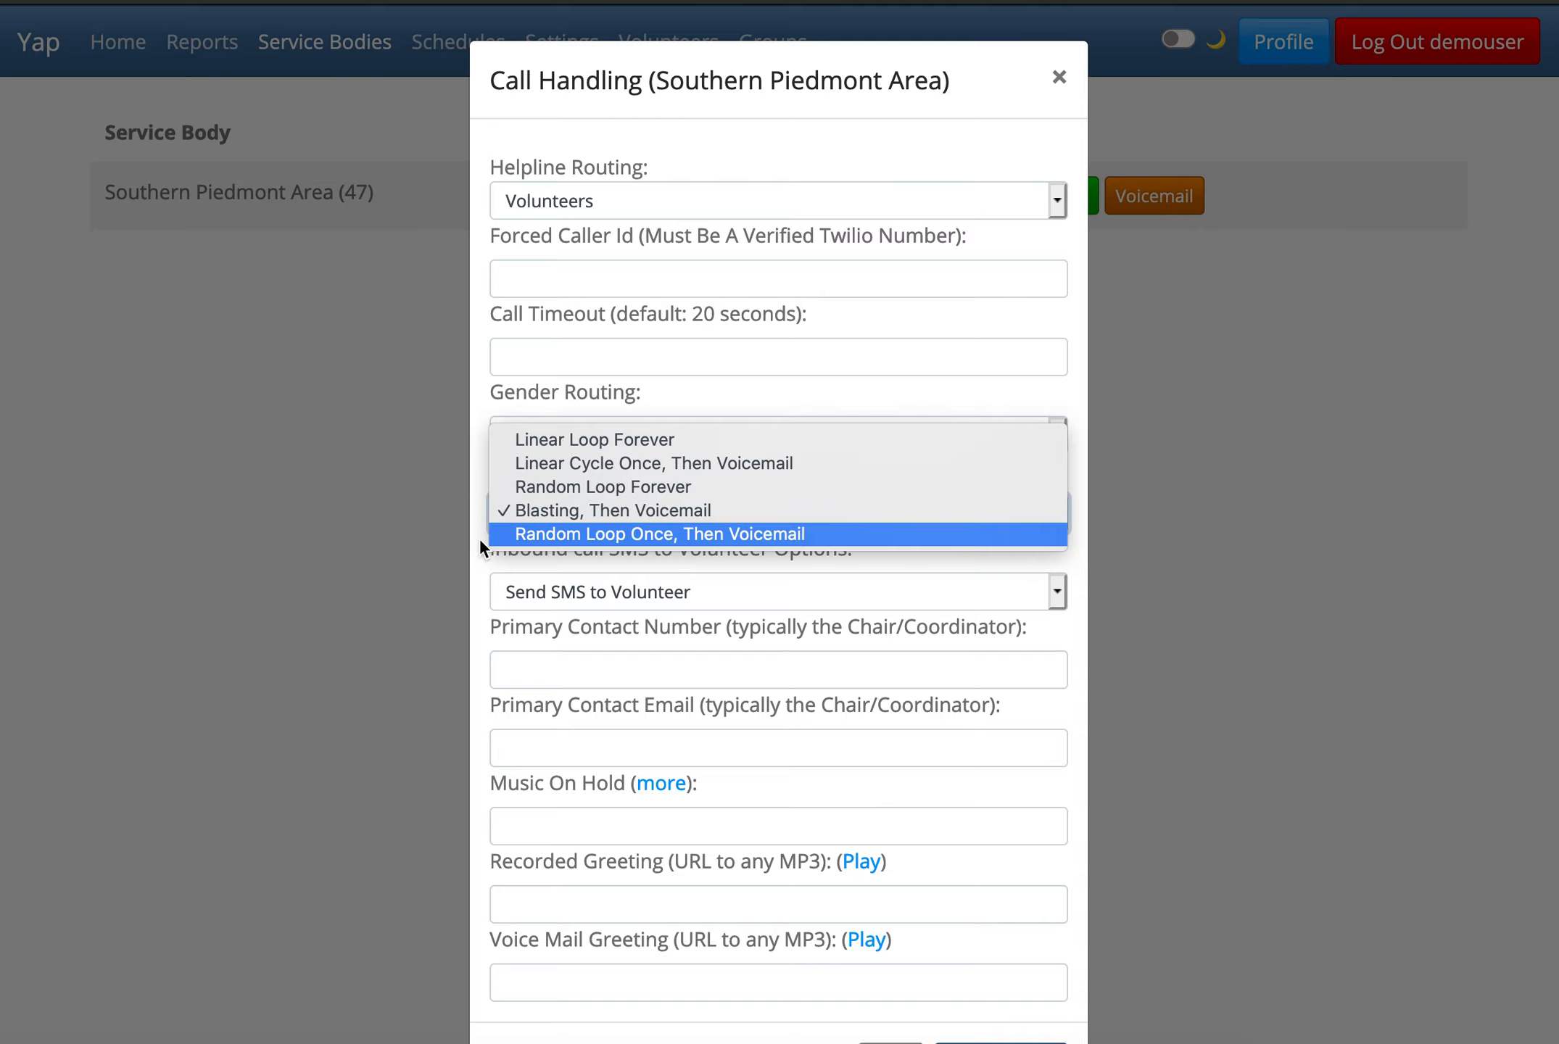